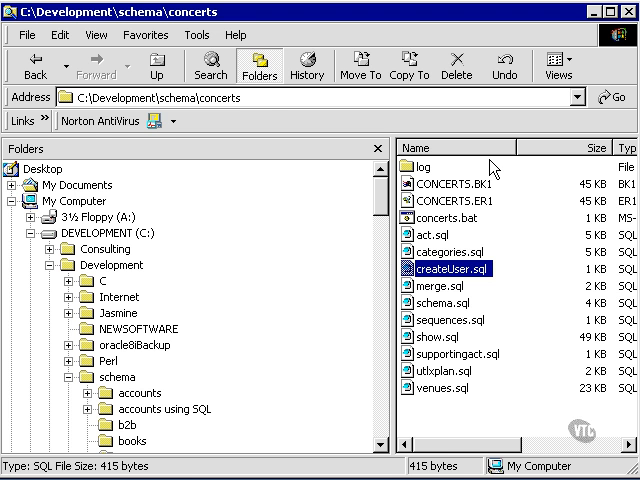
{"action": "mouse_move", "coordinate": [548, 296]}
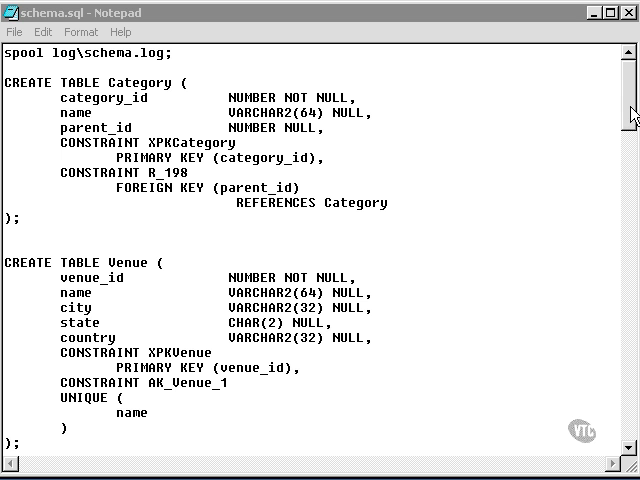
- Open the createUser.sql script in Notepad for editing
{"action": "scroll", "scroll_direction": "down", "scroll_amount": 3}
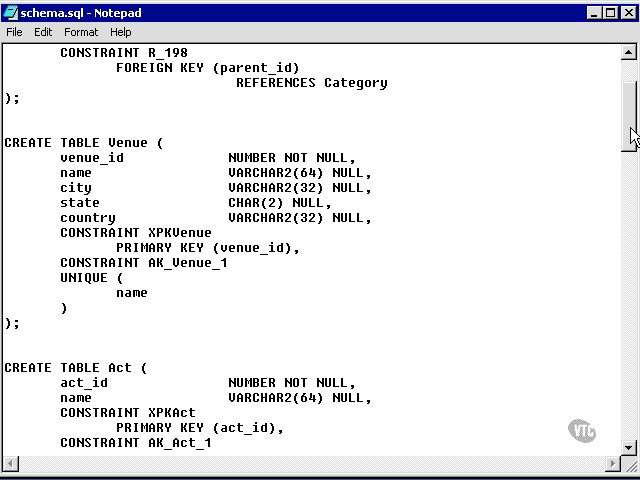
{"action": "scroll", "scroll_direction": "down", "scroll_amount": 3}
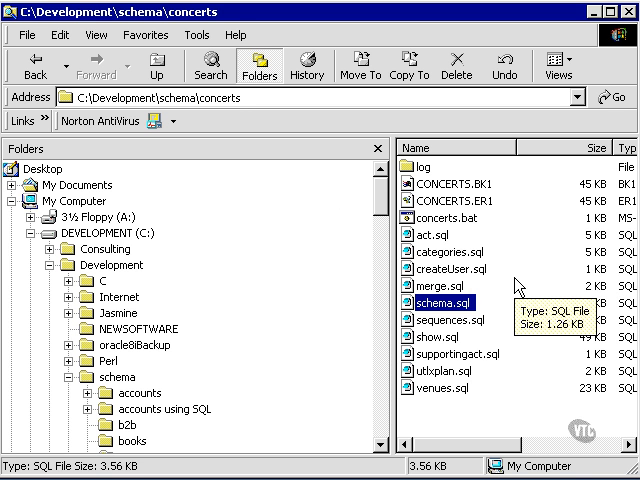
{"action": "mouse_move", "coordinate": [540, 292]}
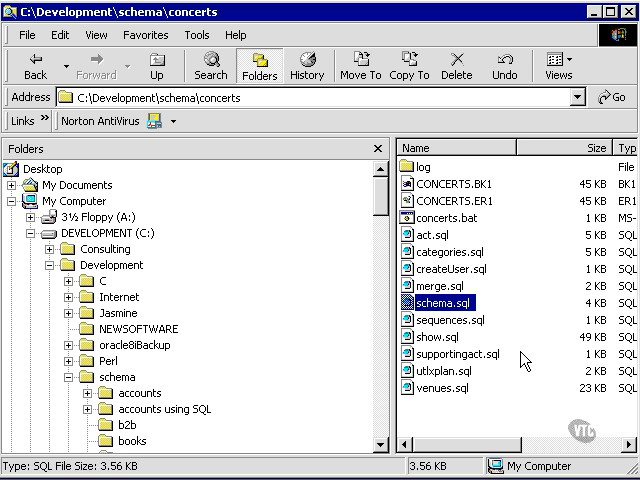
{"action": "mouse_move", "coordinate": [488, 228]}
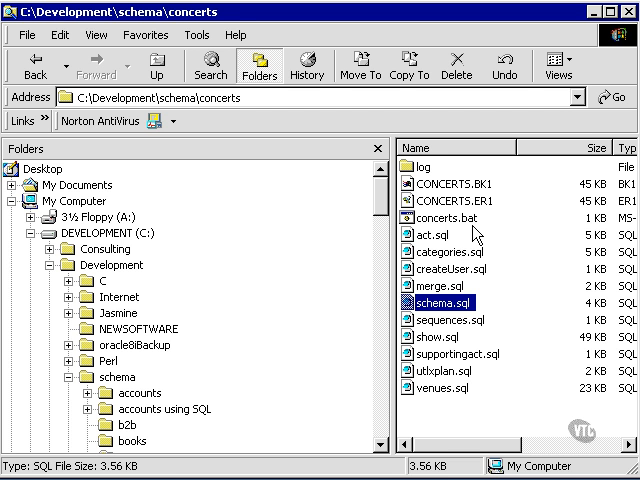
{"action": "mouse_move", "coordinate": [476, 234]}
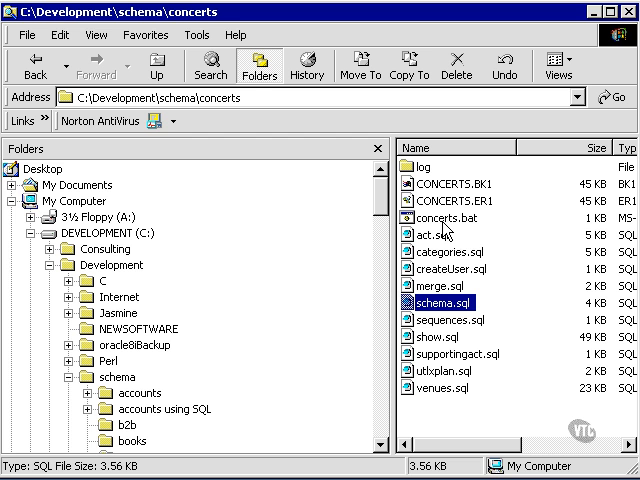
{"action": "mouse_move", "coordinate": [444, 232]}
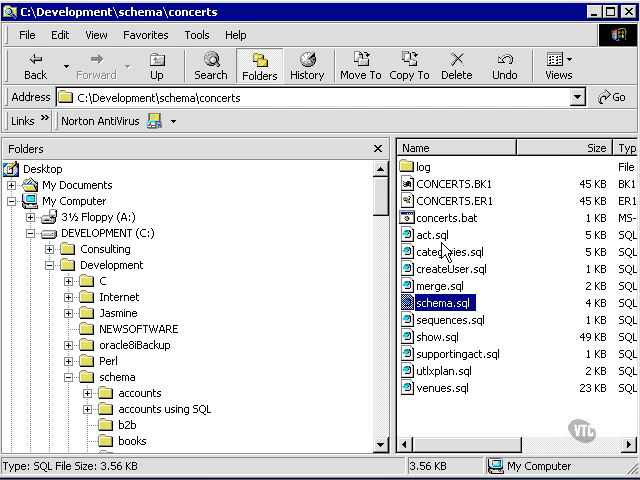
{"action": "mouse_move", "coordinate": [448, 232]}
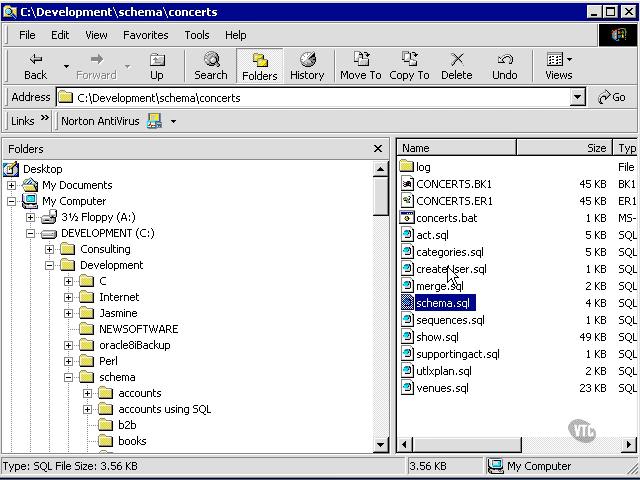
{"action": "mouse_move", "coordinate": [448, 304]}
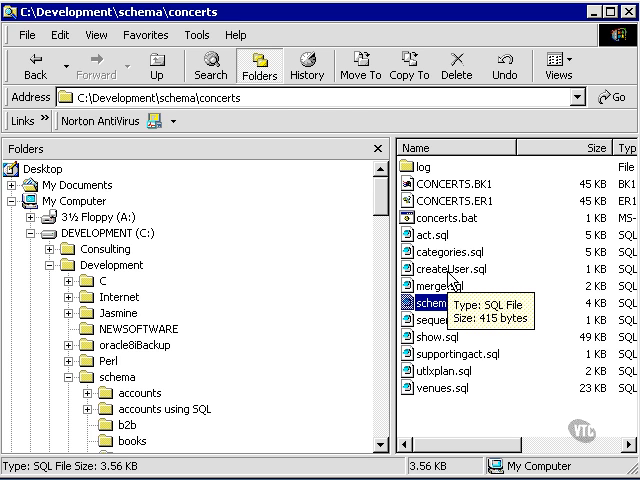
{"action": "double_click", "coordinate": [452, 268]}
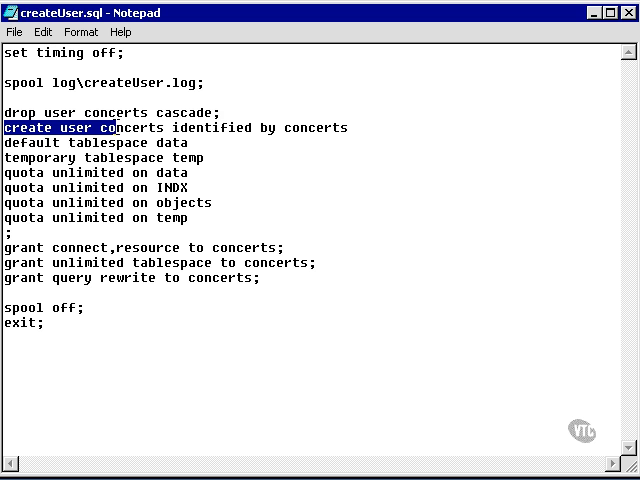
- Rename the user and password from concerts to concert and select the create/grant statements
{"action": "left_click_drag", "start_coordinate": [118, 128], "coordinate": [340, 128]}
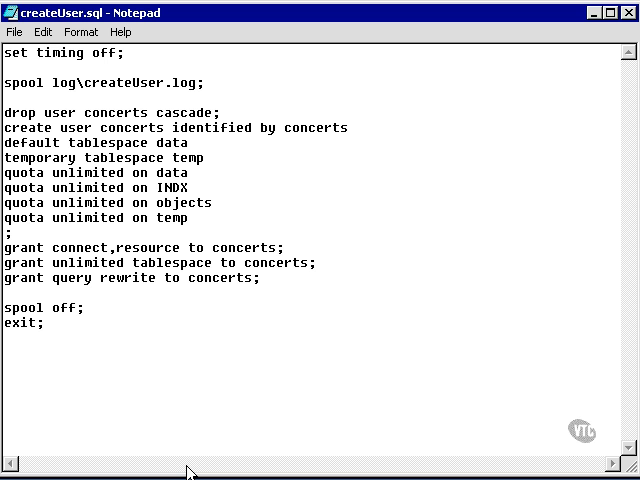
{"action": "left_click", "coordinate": [158, 128]}
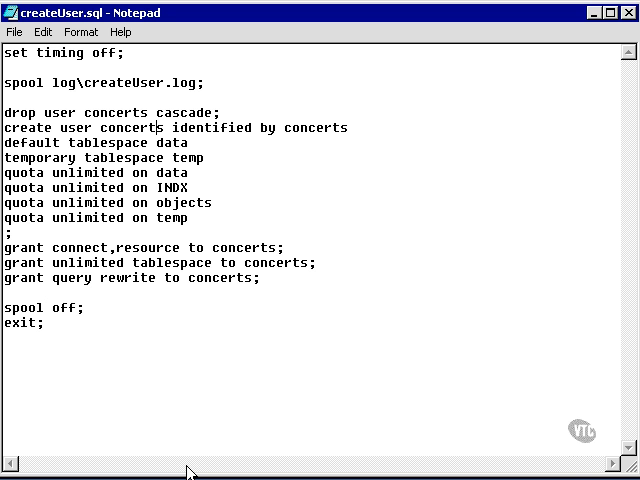
{"action": "key", "text": "BackSpace"}
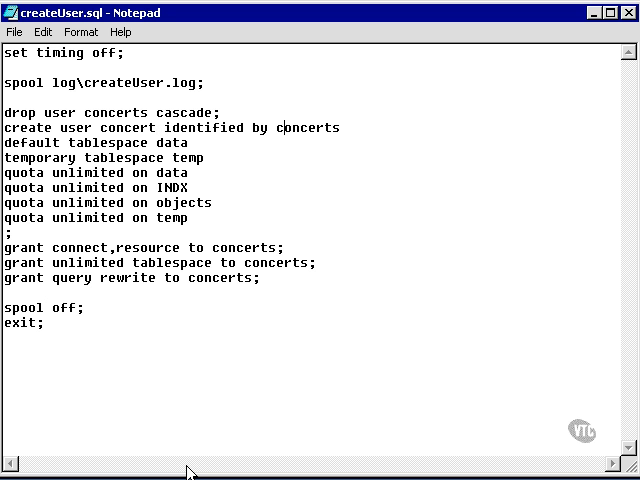
{"action": "key", "text": "BackSpace"}
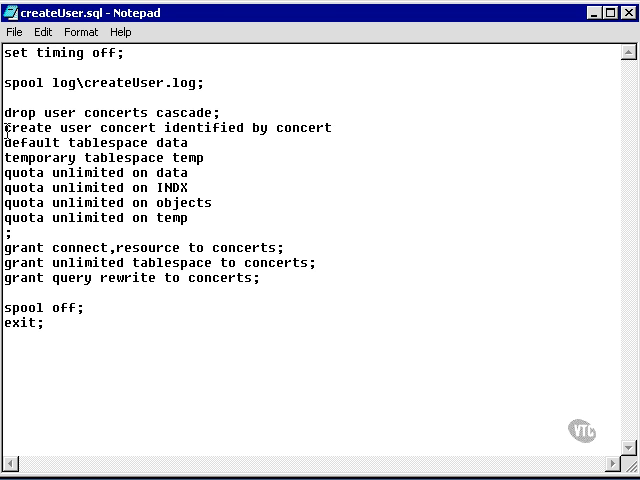
{"action": "left_click_drag", "start_coordinate": [4, 128], "coordinate": [332, 128]}
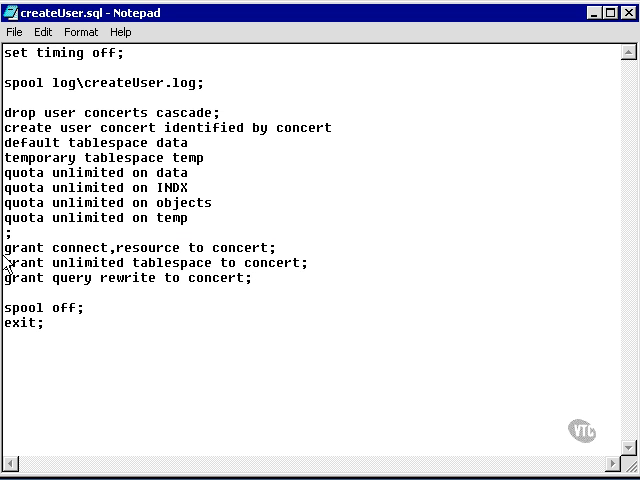
{"action": "left_click_drag", "start_coordinate": [4, 248], "coordinate": [252, 278]}
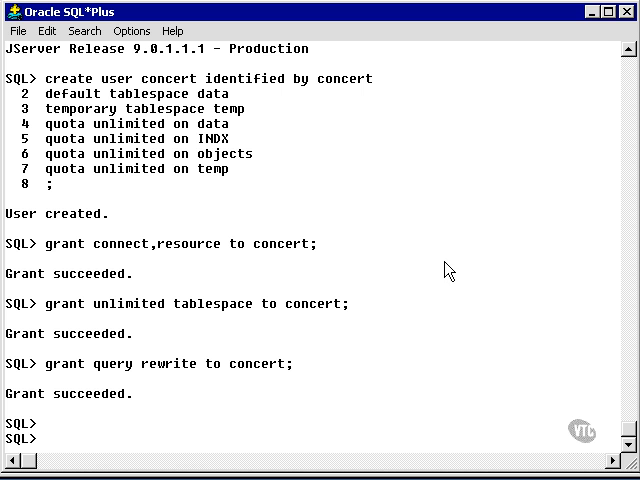
{"action": "mouse_move", "coordinate": [496, 270]}
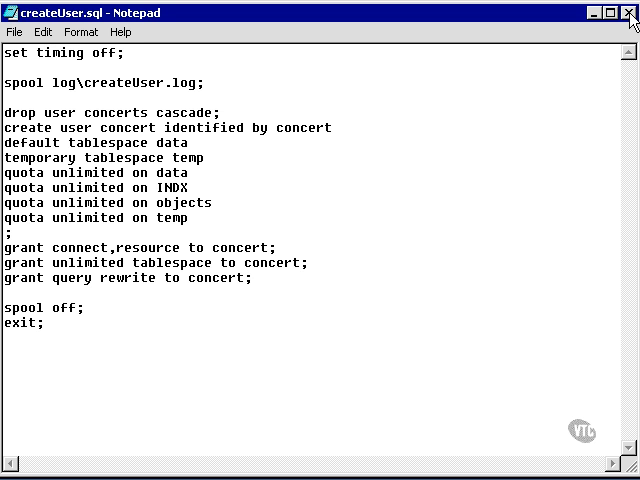
- Close the createUser script without saving, returning to the concerts folder
{"action": "left_click", "coordinate": [630, 14]}
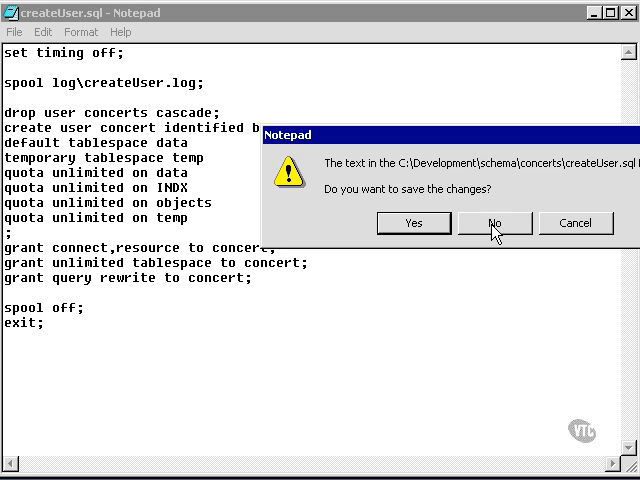
{"action": "left_click", "coordinate": [494, 224]}
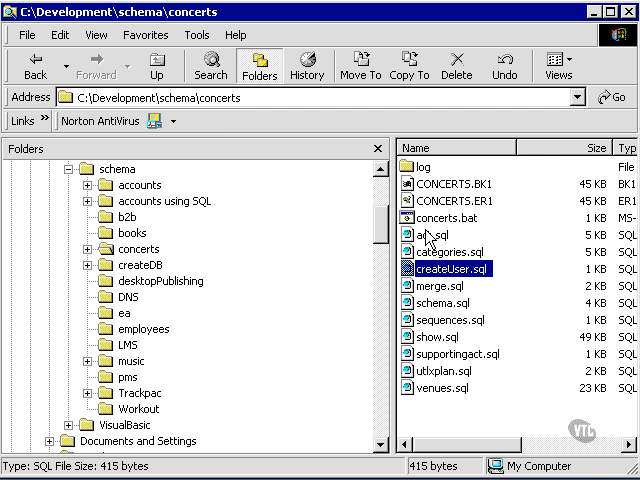
- Delete the primary and foreign key CONSTRAINT lines from the Category table and select the trimmed statement
{"action": "double_click", "coordinate": [438, 300]}
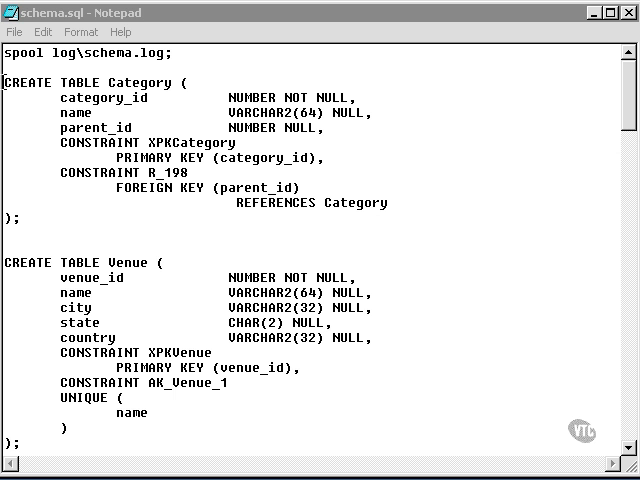
{"action": "left_click_drag", "start_coordinate": [8, 78], "coordinate": [158, 218]}
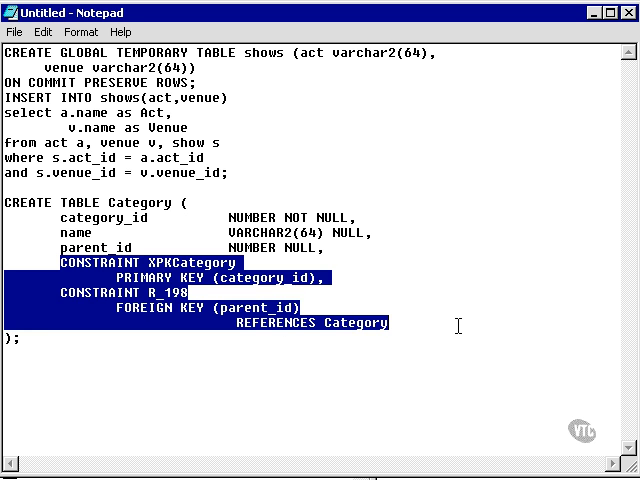
{"action": "key", "text": "Delete"}
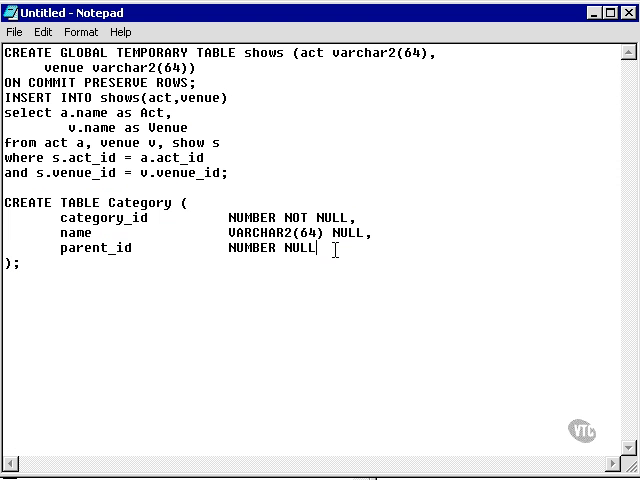
{"action": "left_click_drag", "start_coordinate": [6, 202], "coordinate": [318, 264]}
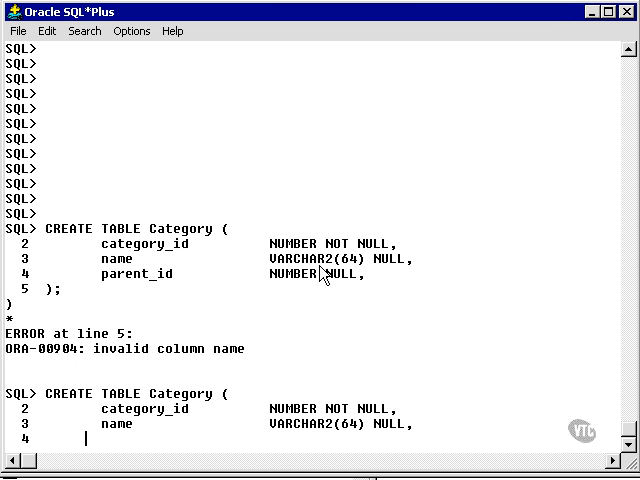
- Run the constraint-free CREATE TABLE Category statement at the SQL> prompt
{"action": "key", "text": "Return"}
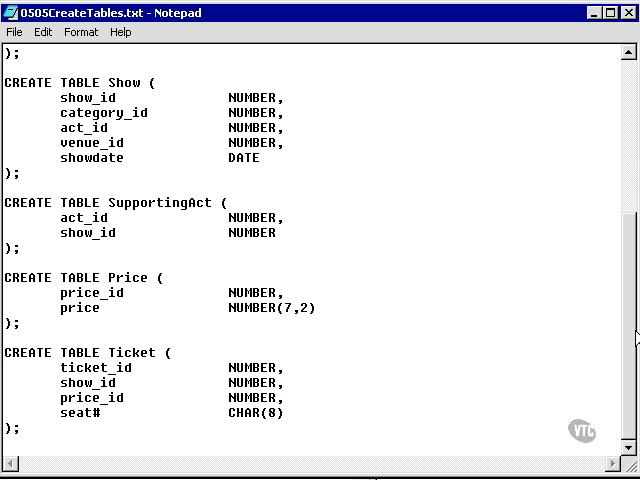
- Select all of 0505CreateTables.txt via Edit > Select All
{"action": "left_click", "coordinate": [44, 32]}
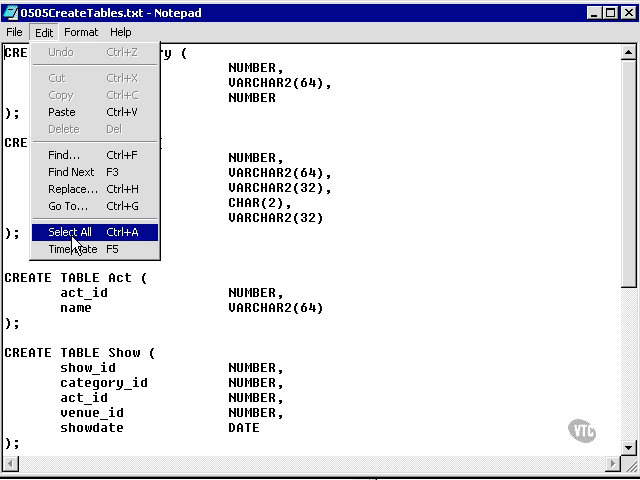
{"action": "left_click", "coordinate": [68, 232]}
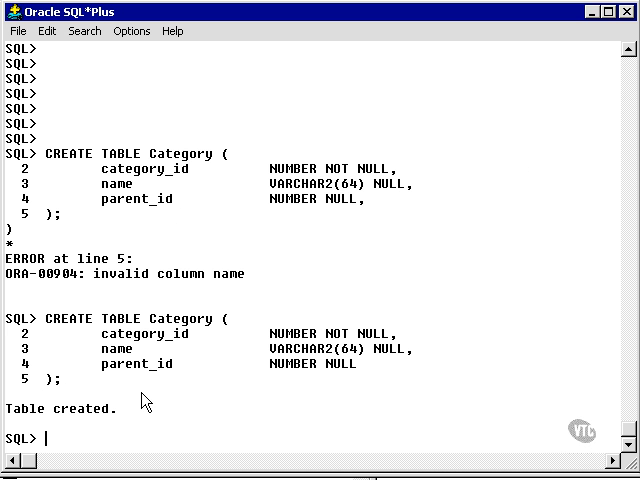
{"action": "mouse_move", "coordinate": [160, 424]}
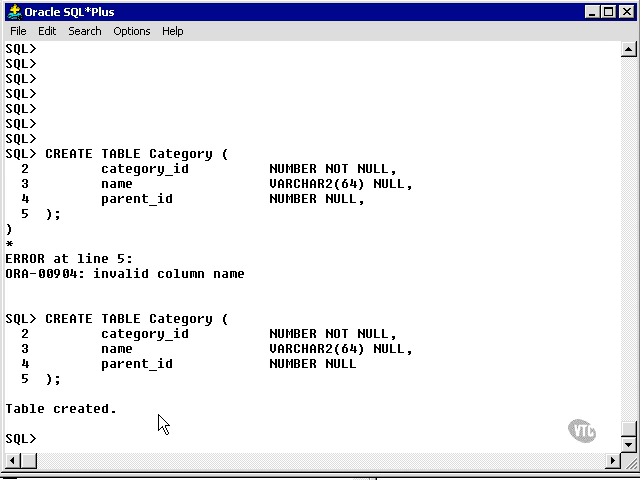
- Start a drop table command, then enter the query select * from user_tables; at the prompt
{"action": "type", "text": "drop"}
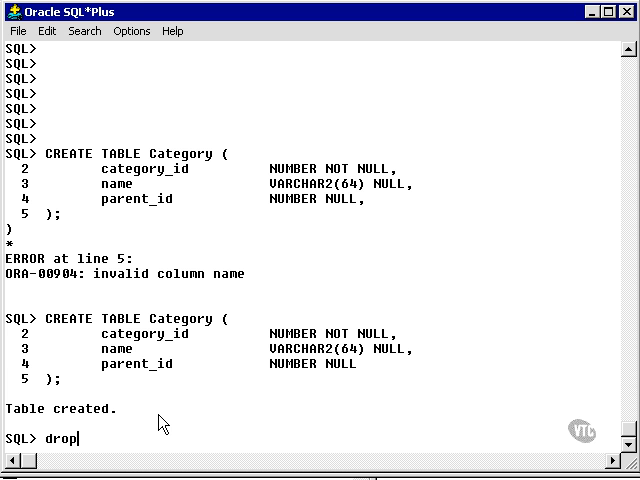
{"action": "type", "text": "tabel"}
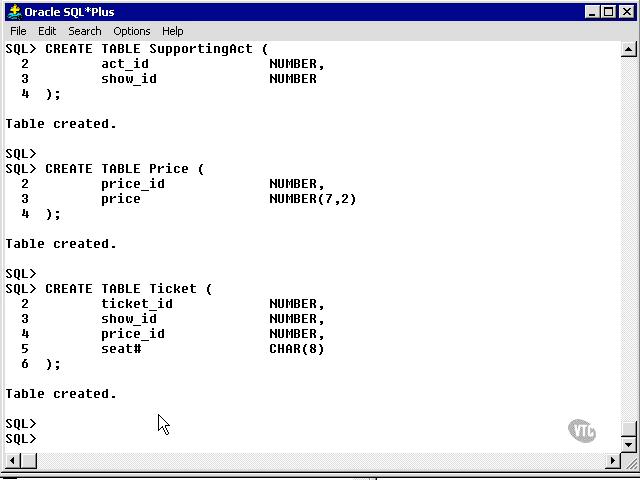
{"action": "type", "text": "select *"}
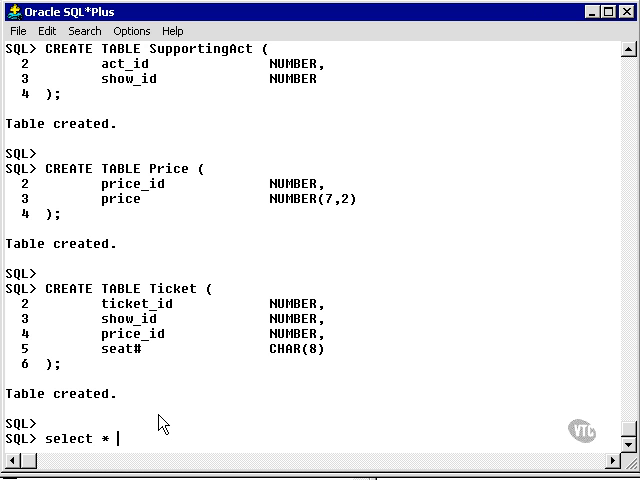
{"action": "type", "text": "from user_t"}
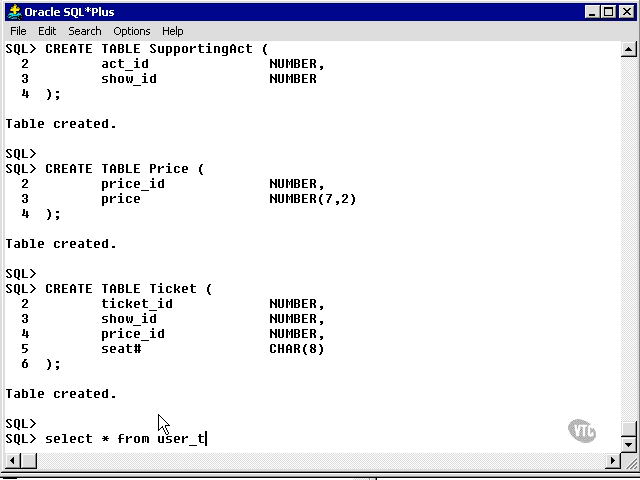
{"action": "type", "text": "ables"}
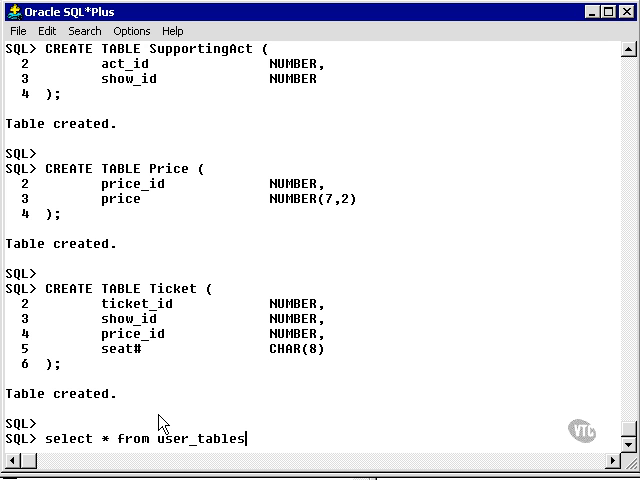
{"action": "type", "text": ";"}
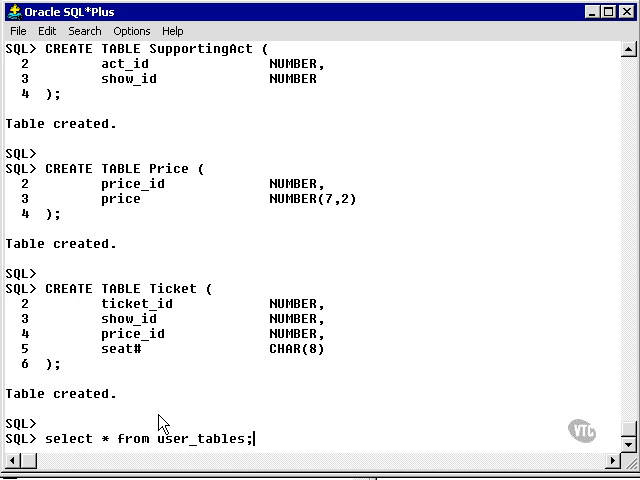
- Run the user_tables query and scroll through its seven returned rows
{"action": "key", "text": "Return"}
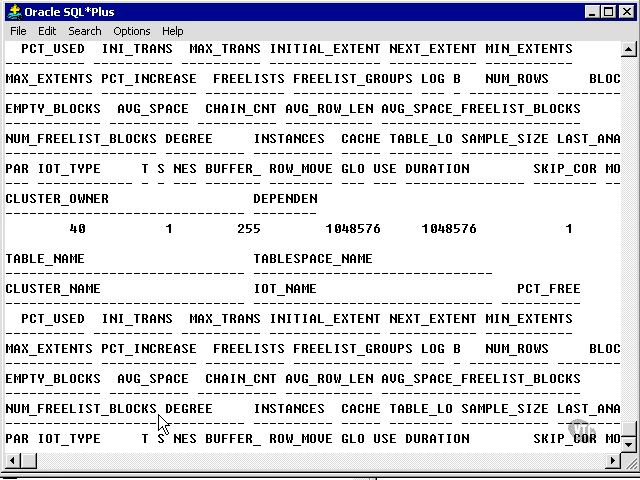
{"action": "scroll", "scroll_direction": "down", "scroll_amount": 3}
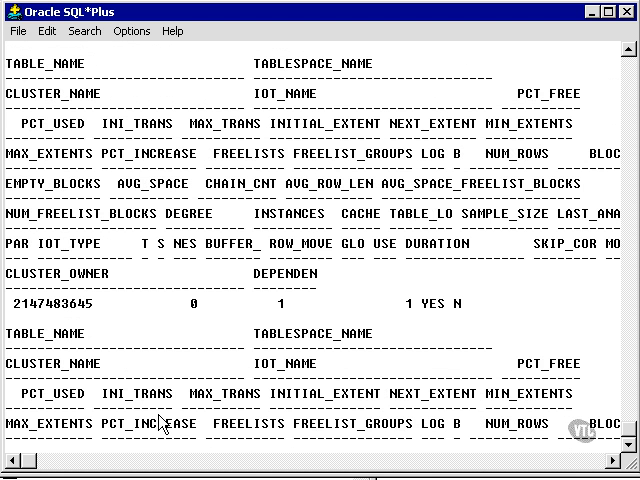
{"action": "scroll", "scroll_direction": "down", "scroll_amount": 3}
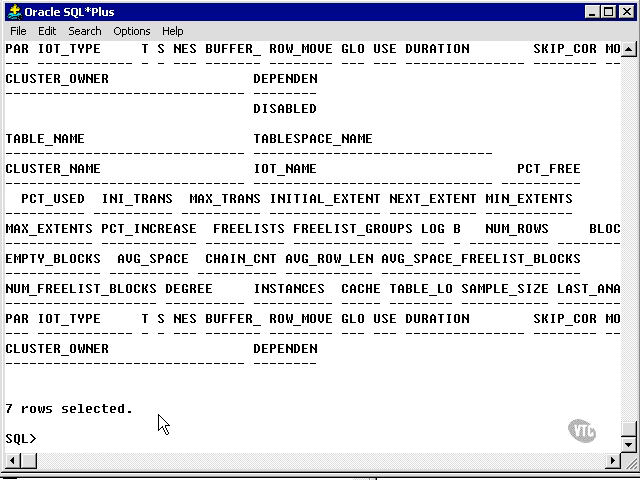
- Enter the narrower query select table_name from user_tables; at the prompt
{"action": "type", "text": "select u"}
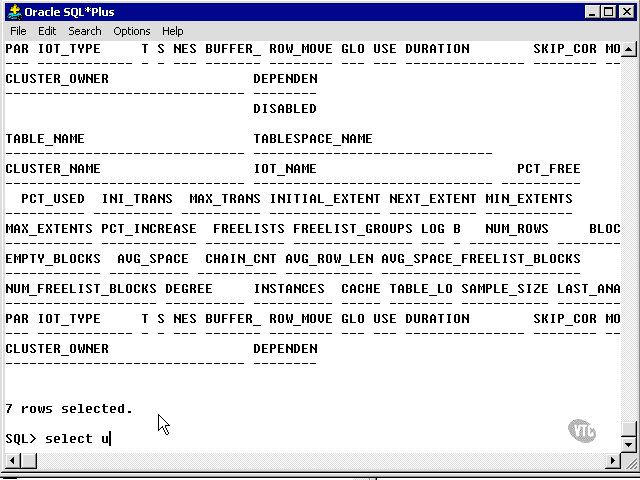
{"action": "type", "text": "ab"}
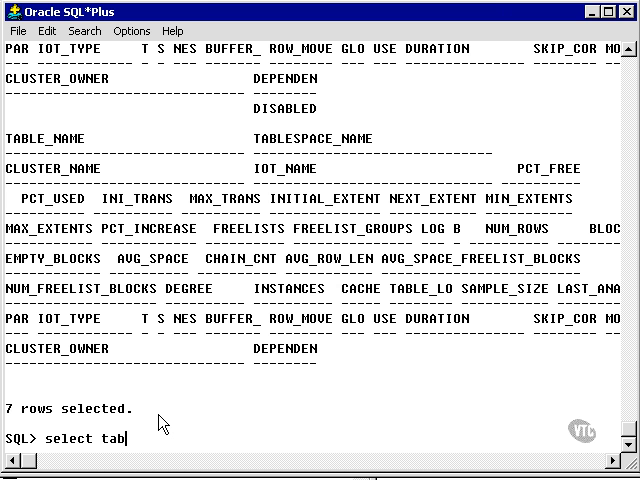
{"action": "type", "text": "le_name from"}
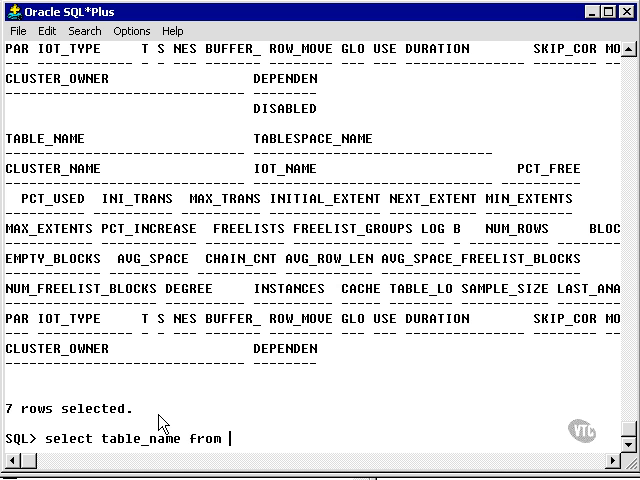
{"action": "type", "text": "user_tables;"}
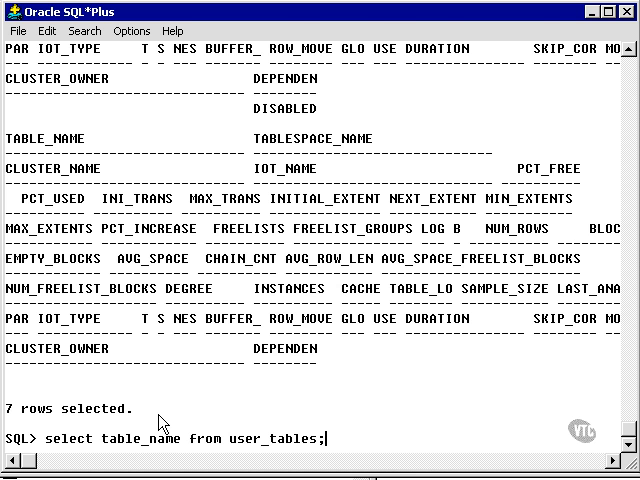